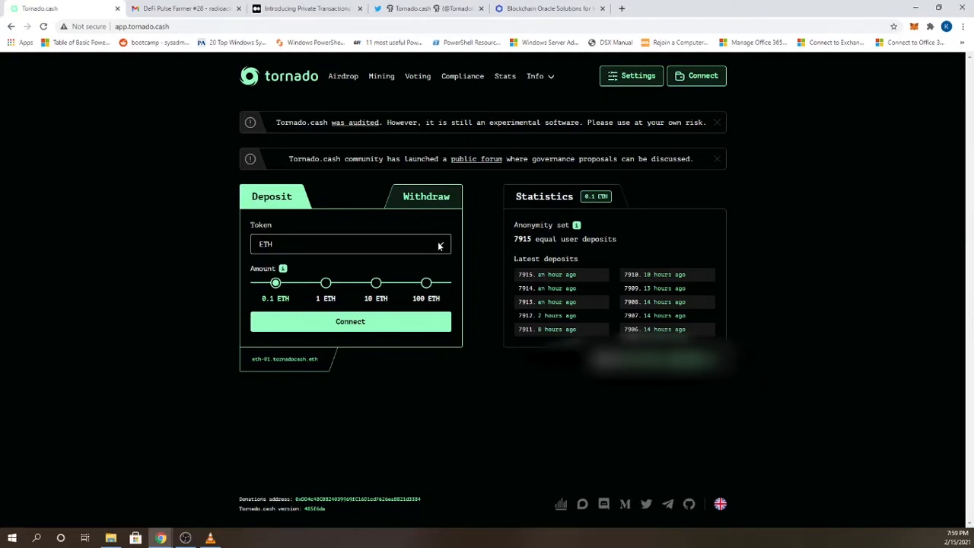
View Tornado Cash (TORN) on CoinGecko at $352.41 and scroll through its weekly price chart.
{"action": "left_click", "coordinate": [350, 244]}
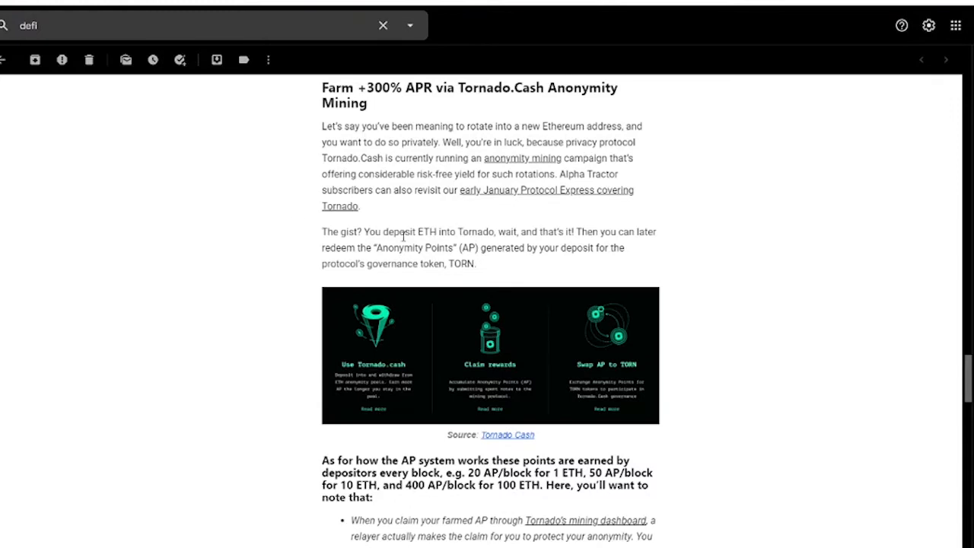
{"action": "mouse_move", "coordinate": [487, 245]}
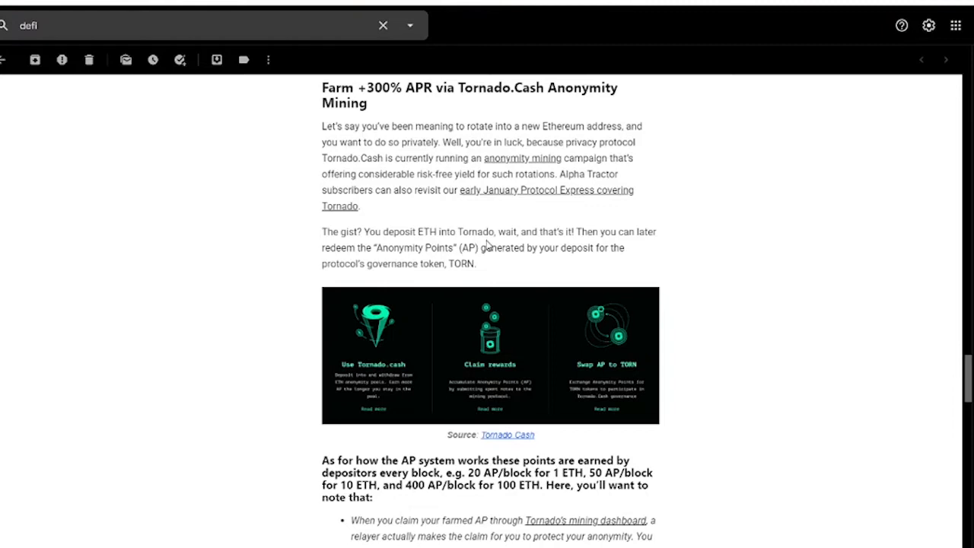
{"action": "mouse_move", "coordinate": [391, 263]}
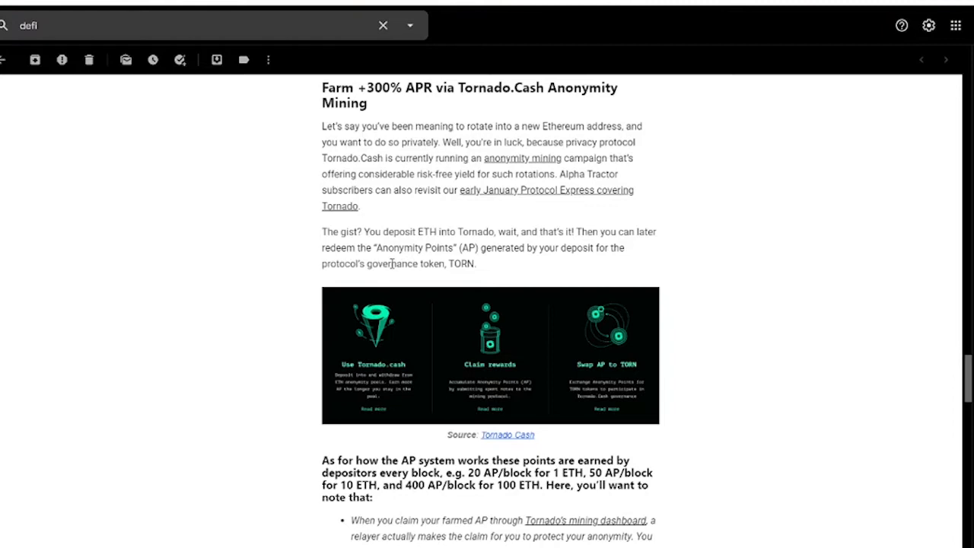
{"action": "mouse_move", "coordinate": [314, 256]}
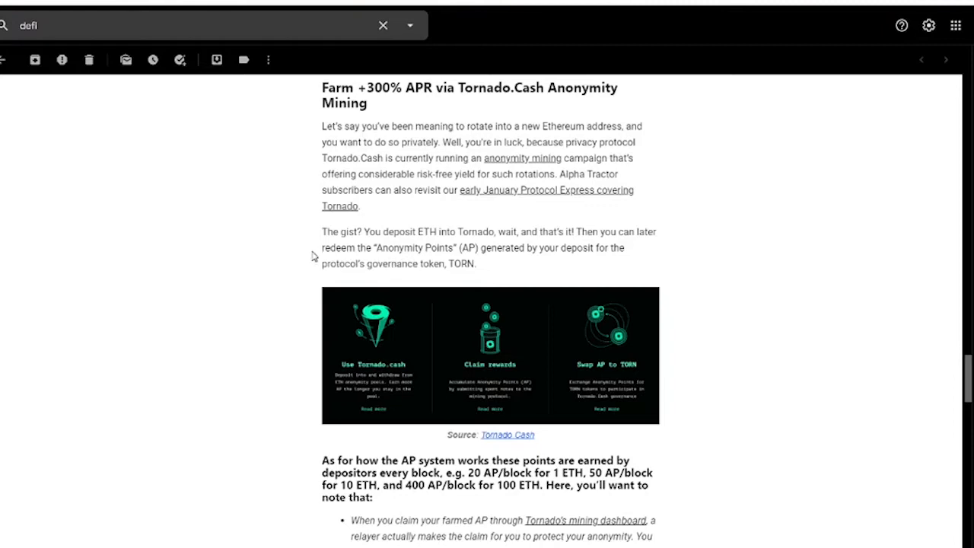
{"action": "scroll", "scroll_direction": "down", "scroll_amount": 3}
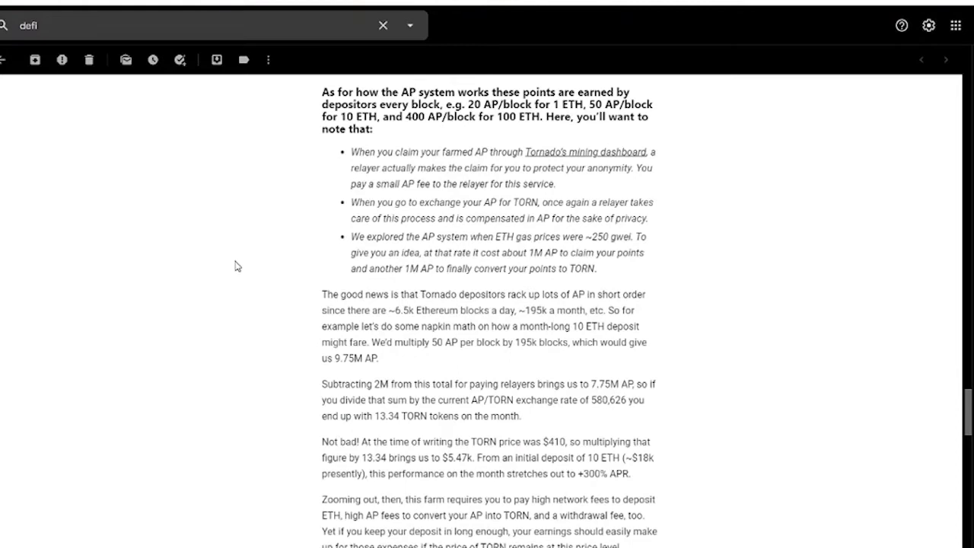
{"action": "scroll", "scroll_direction": "down", "scroll_amount": 3}
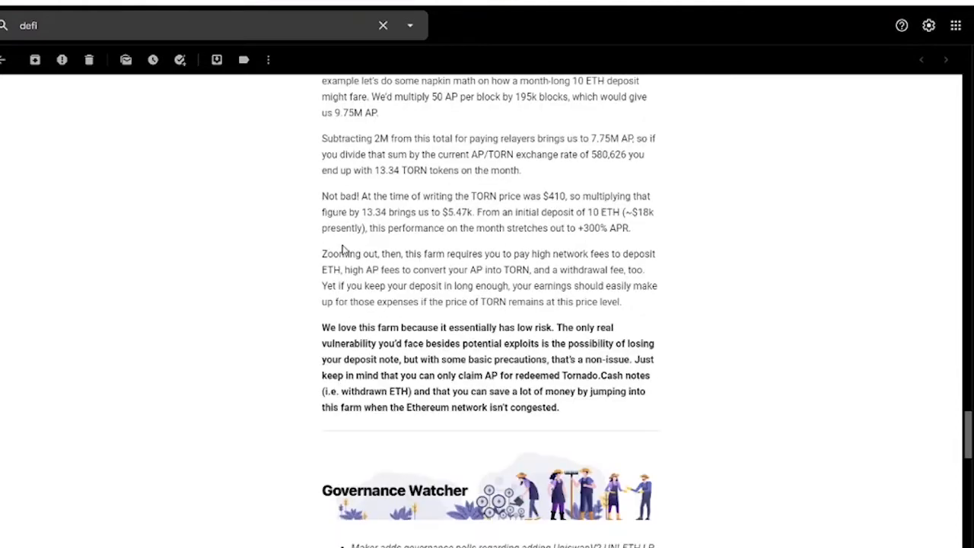
{"action": "mouse_move", "coordinate": [447, 242]}
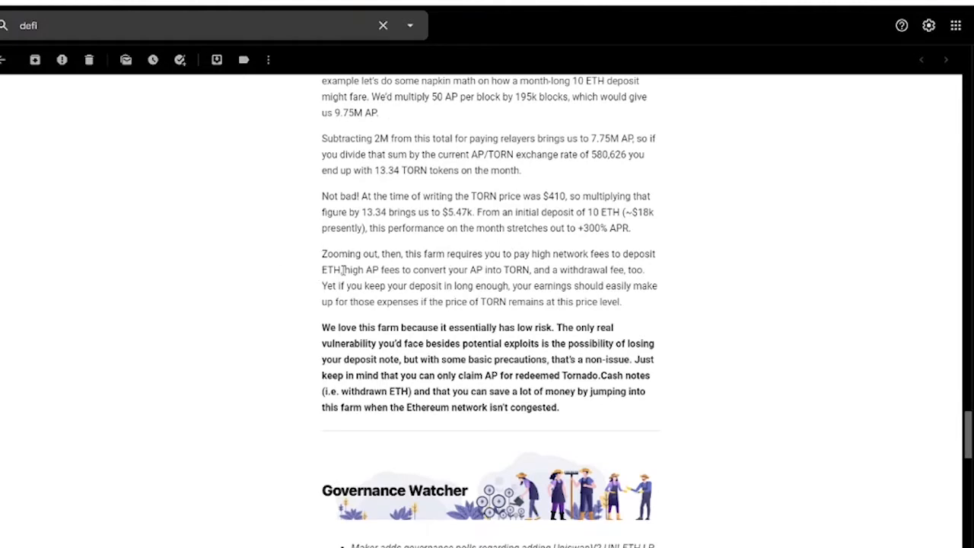
{"action": "mouse_move", "coordinate": [341, 286]}
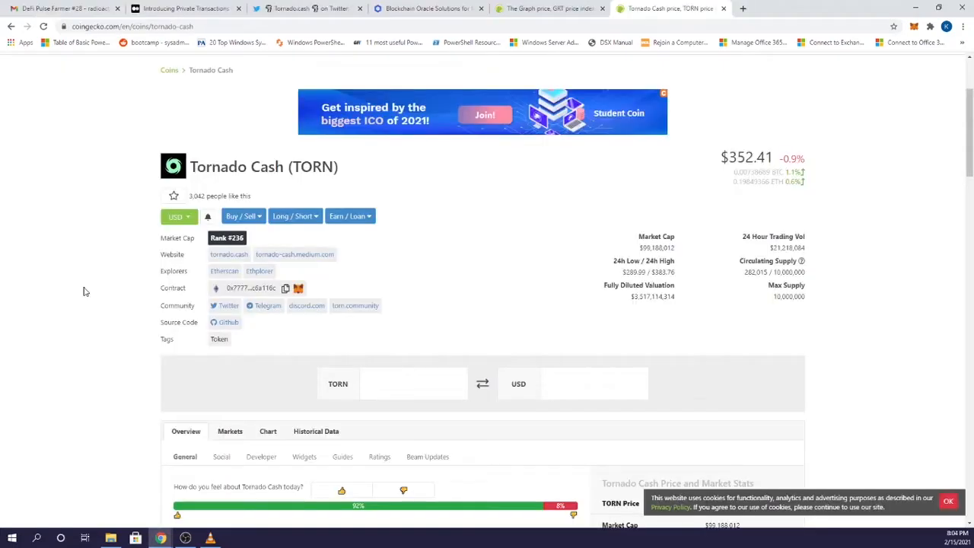
{"action": "scroll", "scroll_direction": "down", "scroll_amount": 3}
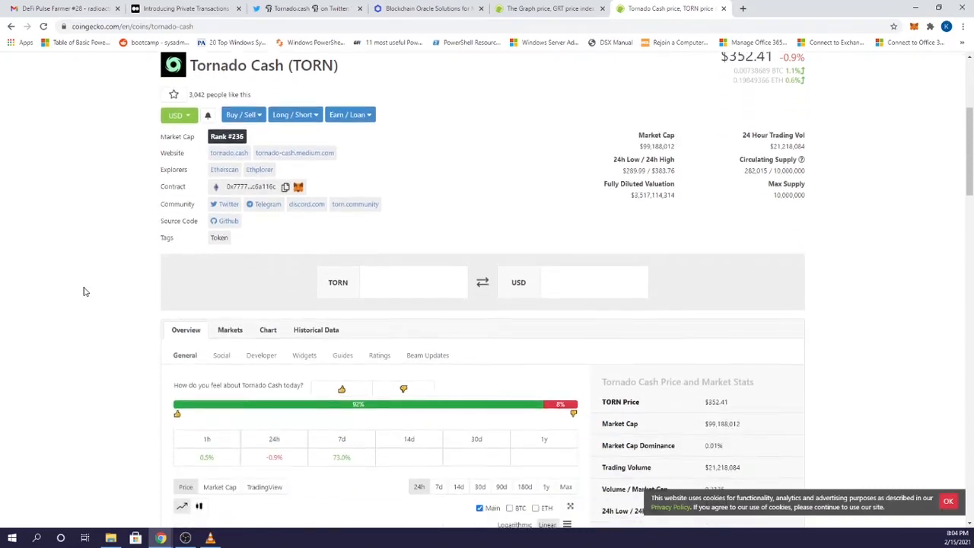
{"action": "scroll", "scroll_direction": "down", "scroll_amount": 3}
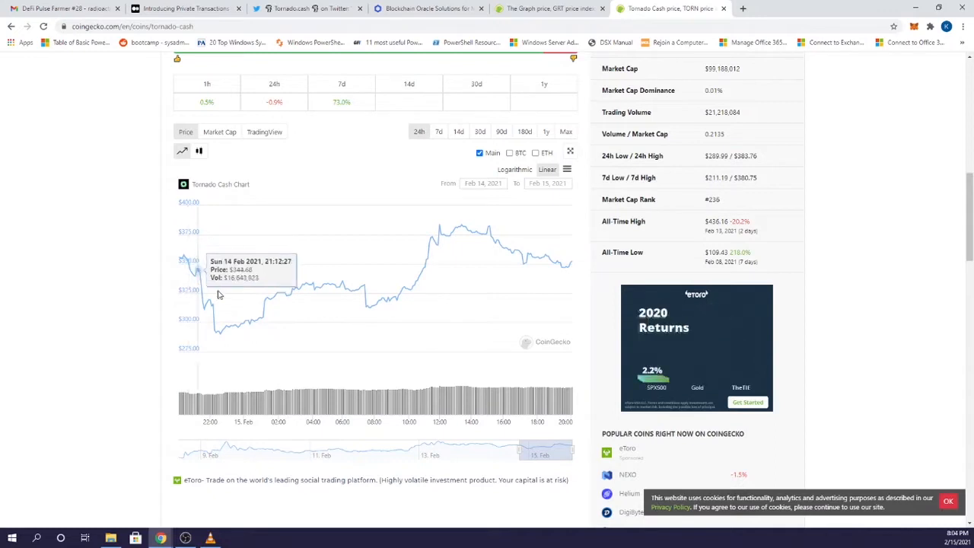
{"action": "mouse_move", "coordinate": [254, 277]}
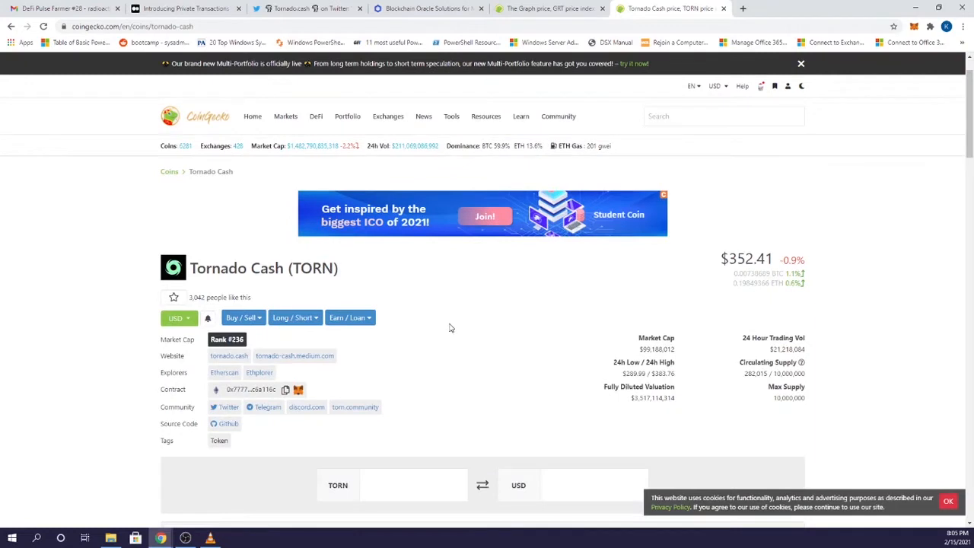
View The Graph (GRT) on CoinGecko at $2.13 and inspect its Max price history chart.
{"action": "left_click", "coordinate": [547, 9]}
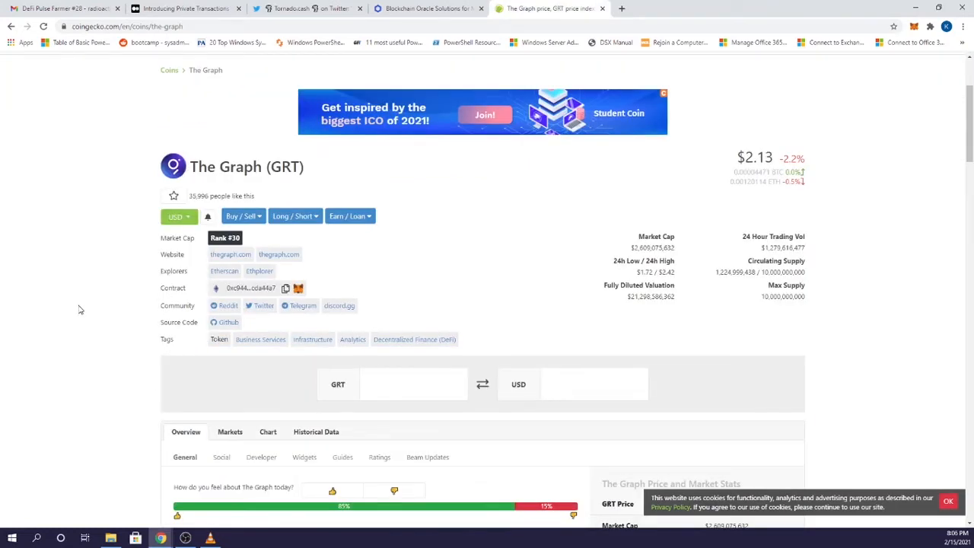
{"action": "scroll", "scroll_direction": "down", "scroll_amount": 3}
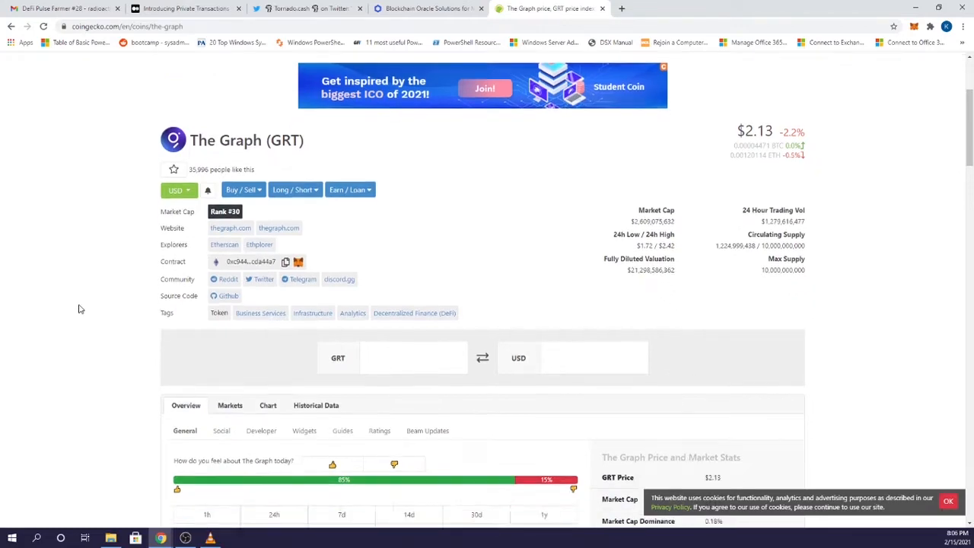
{"action": "scroll", "scroll_direction": "down", "scroll_amount": 3}
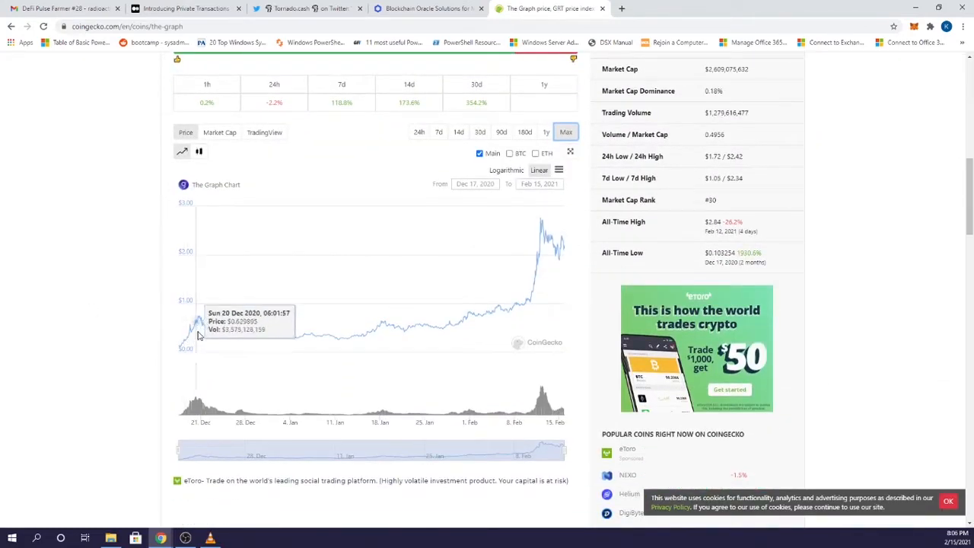
{"action": "mouse_move", "coordinate": [198, 327]}
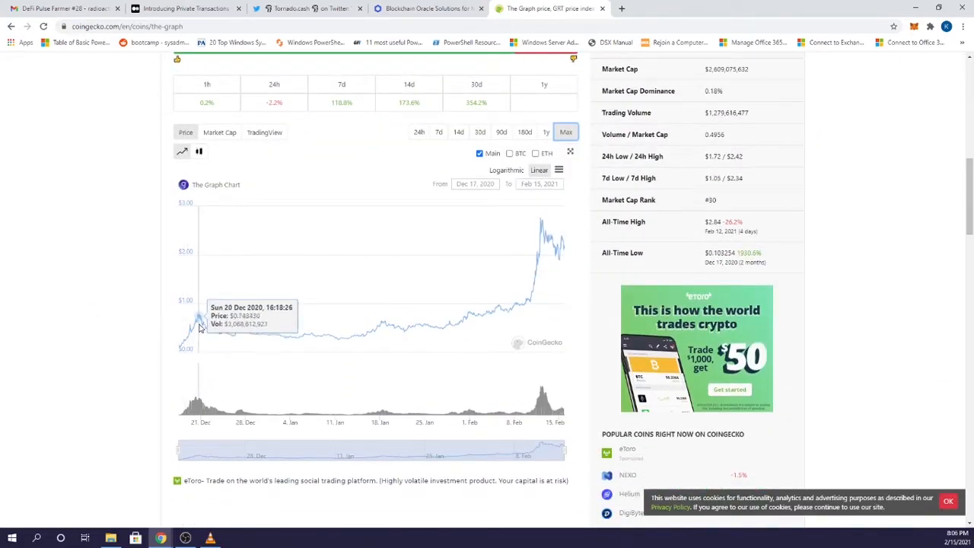
{"action": "mouse_move", "coordinate": [474, 289]}
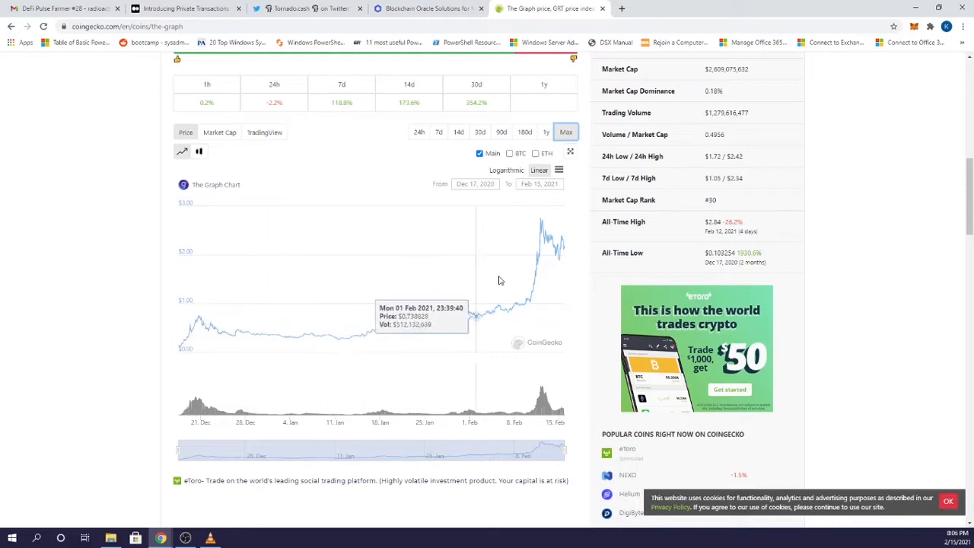
{"action": "mouse_move", "coordinate": [533, 231]}
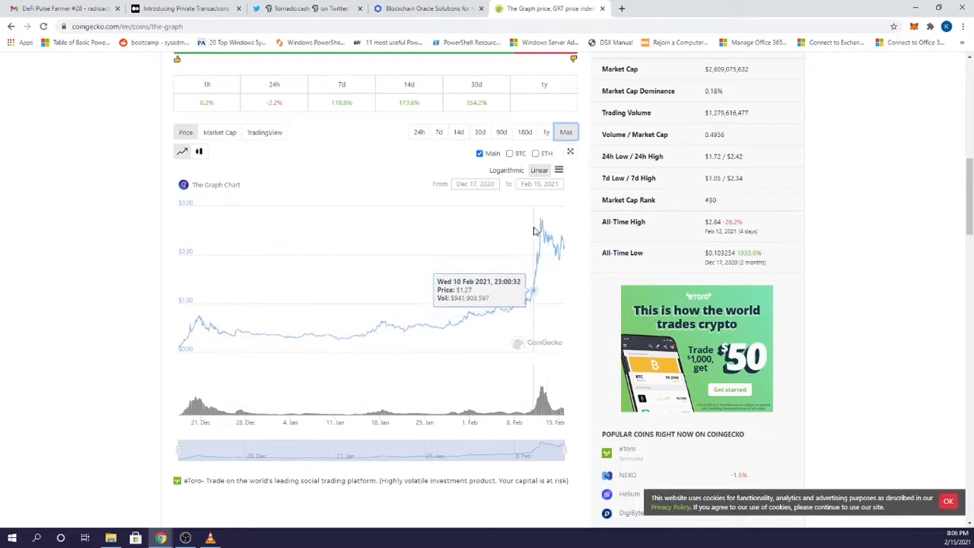
{"action": "mouse_move", "coordinate": [540, 221]}
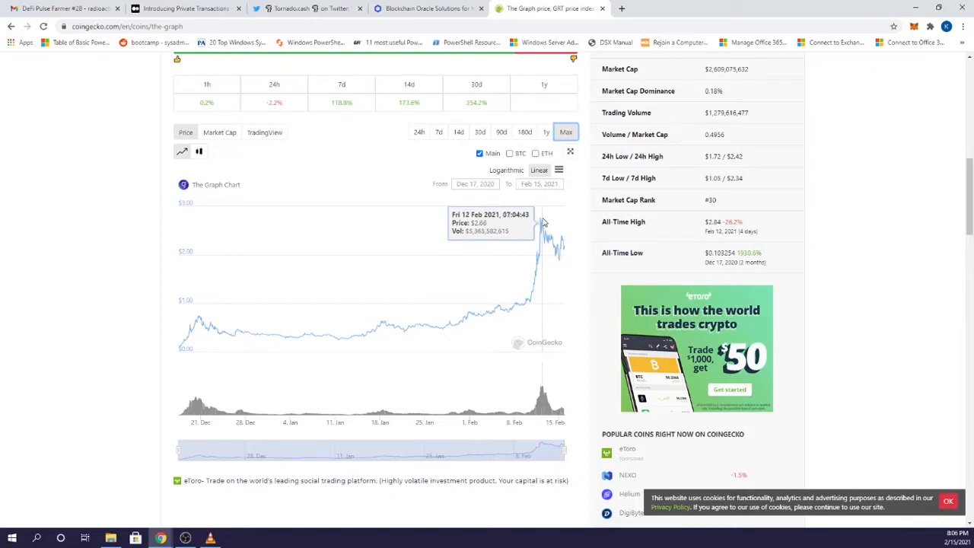
{"action": "mouse_move", "coordinate": [548, 229]}
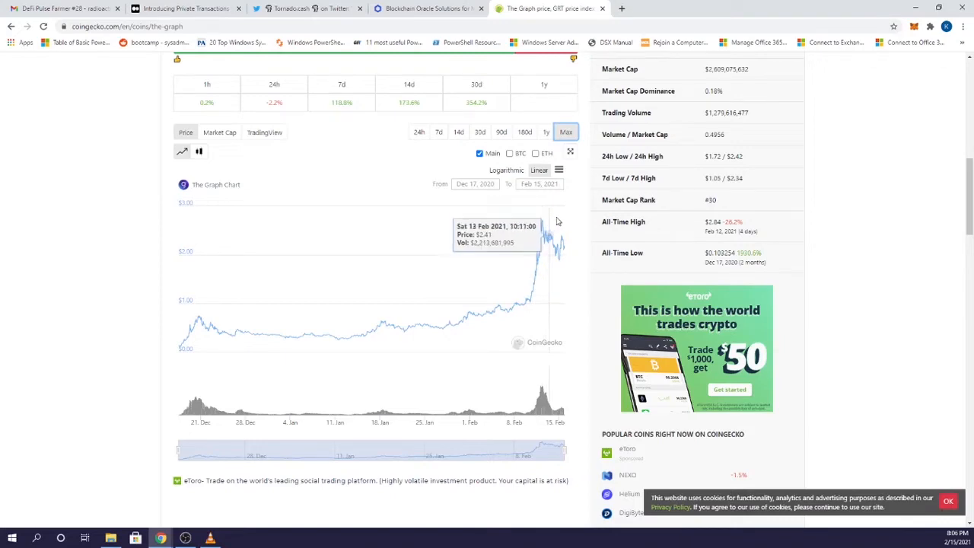
{"action": "scroll", "scroll_direction": "up", "scroll_amount": 3}
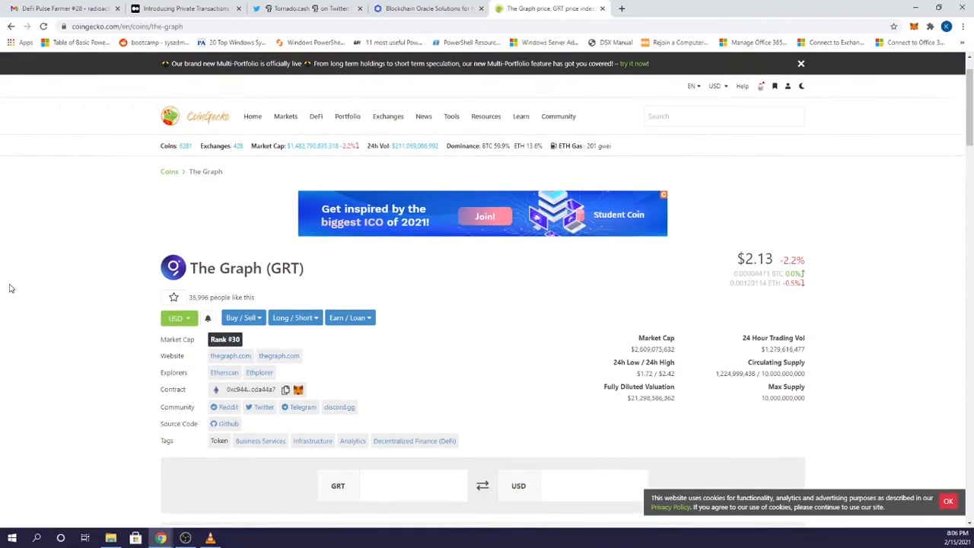
{"action": "scroll", "scroll_direction": "down", "scroll_amount": 3}
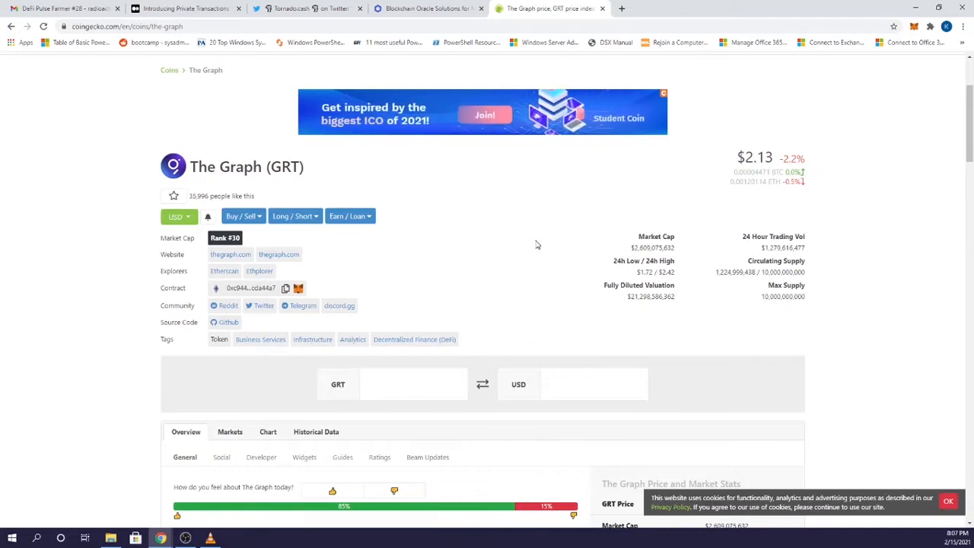
{"action": "mouse_move", "coordinate": [630, 252]}
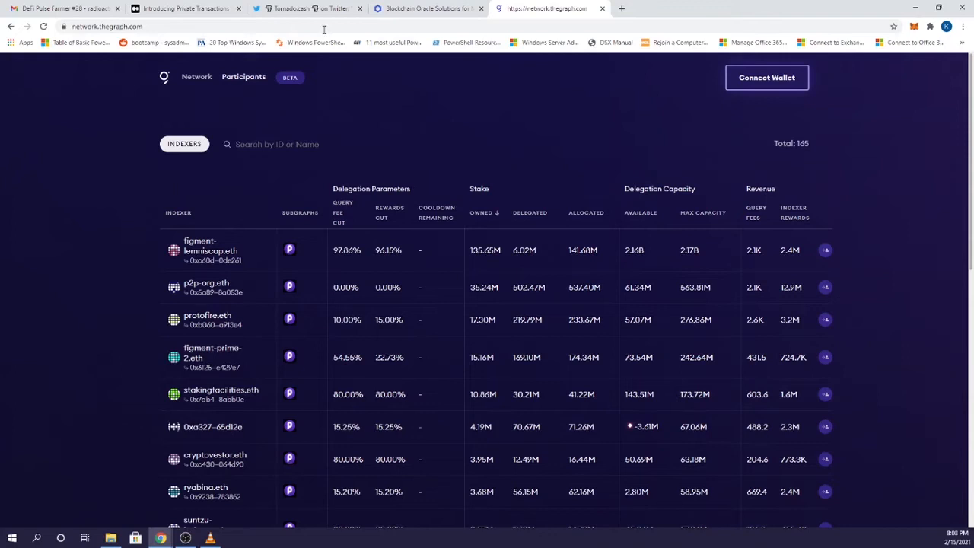
Show the Participants > Indexers table of 165 indexers in The Graph Network Explorer.
{"action": "left_click", "coordinate": [742, 9]}
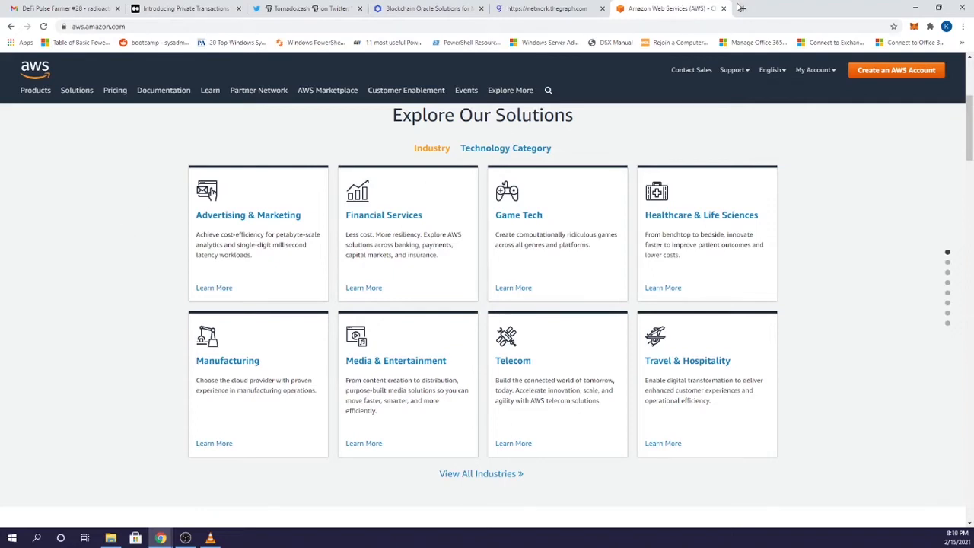
{"action": "left_click", "coordinate": [540, 9]}
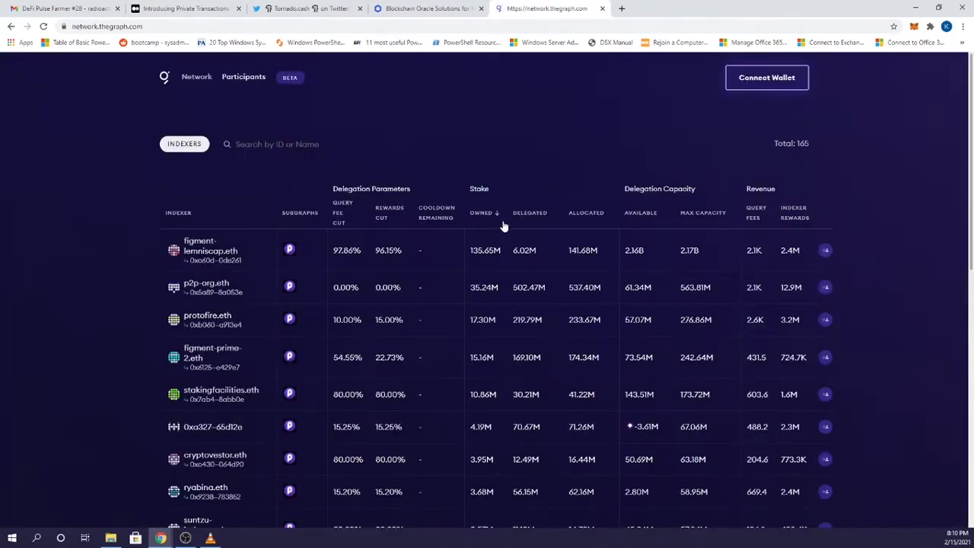
{"action": "mouse_move", "coordinate": [484, 250]}
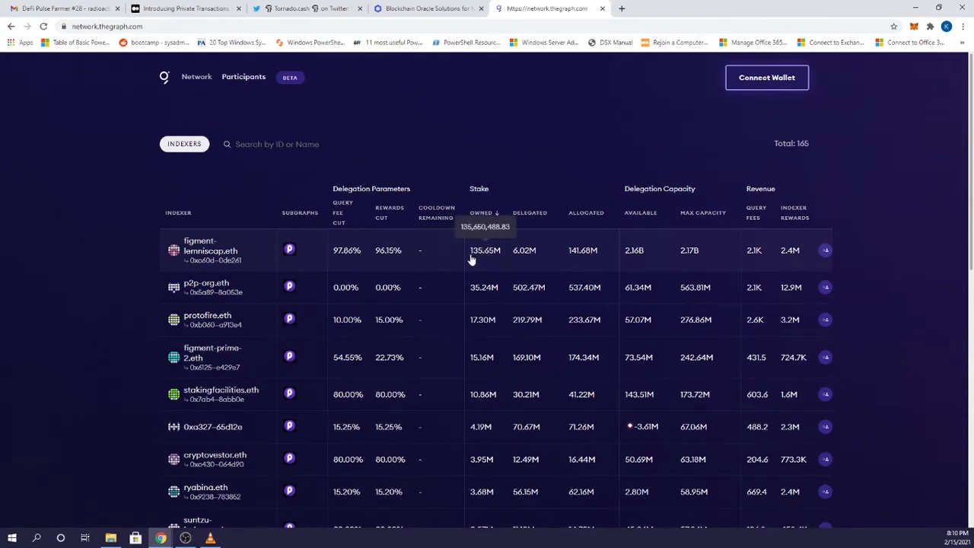
{"action": "mouse_move", "coordinate": [396, 268]}
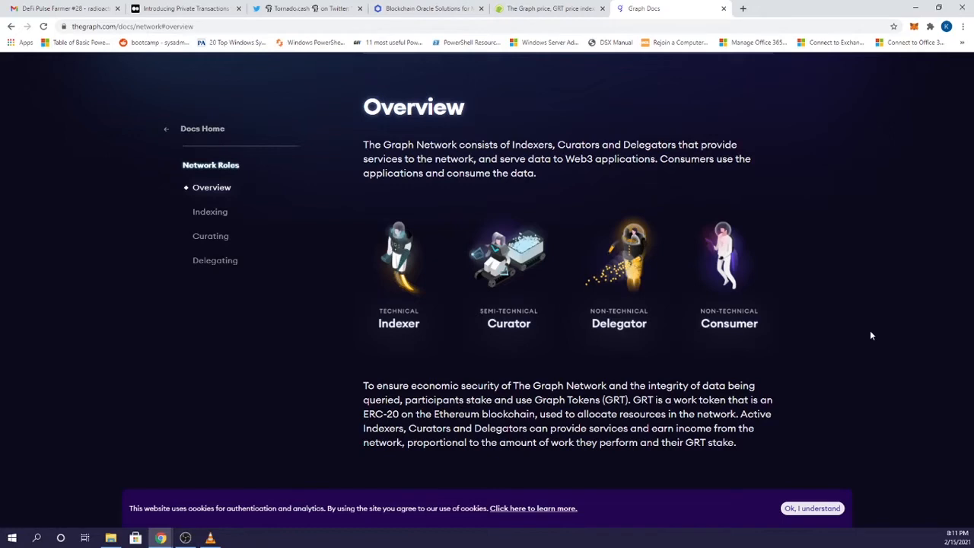
Read the Curating and then Delegating network-role pages in The Graph Docs sidebar.
{"action": "left_click", "coordinate": [210, 234]}
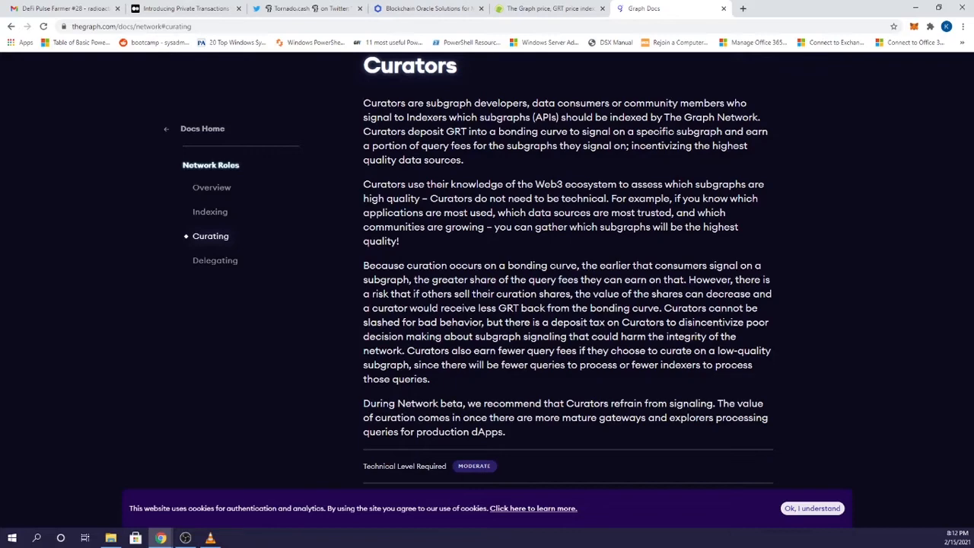
{"action": "left_click", "coordinate": [214, 260]}
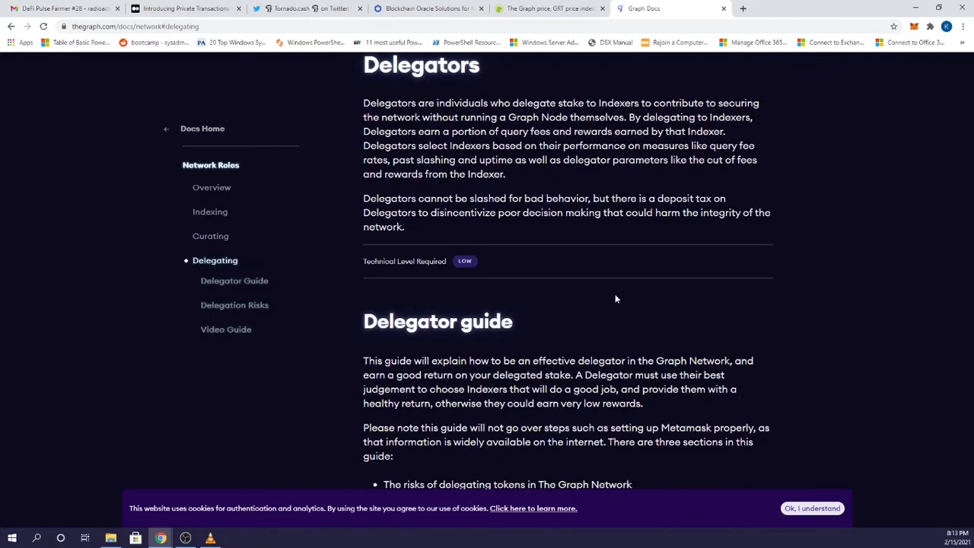
{"action": "mouse_move", "coordinate": [407, 272]}
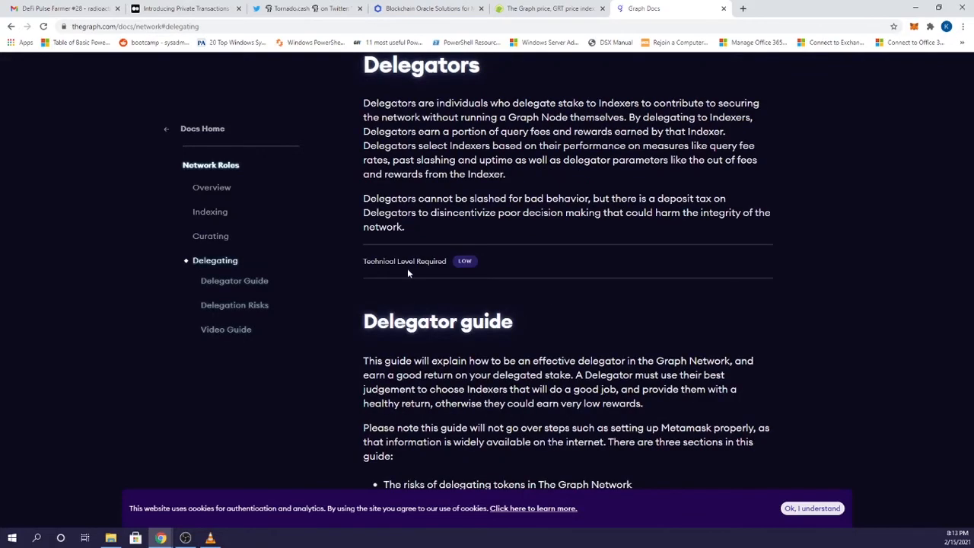
{"action": "mouse_move", "coordinate": [584, 285]}
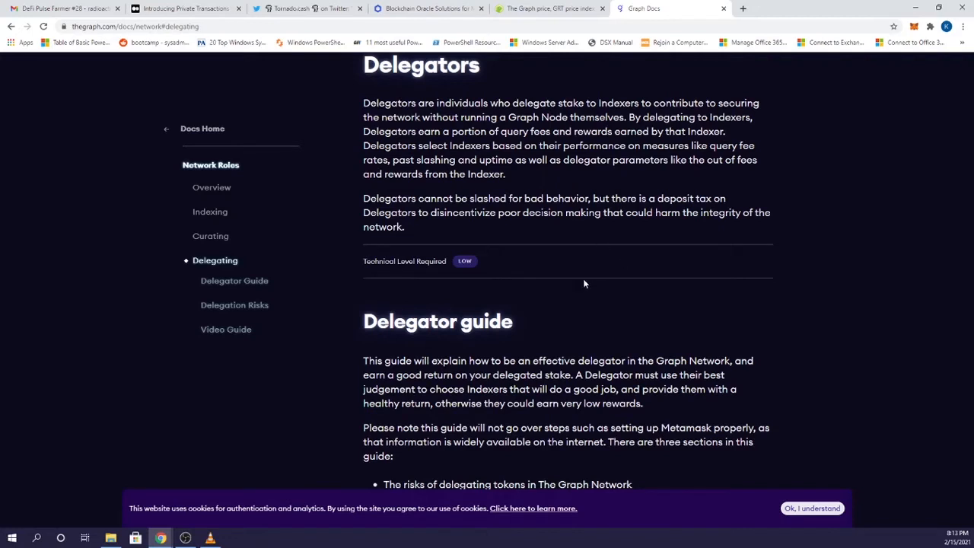
{"action": "mouse_move", "coordinate": [581, 284]}
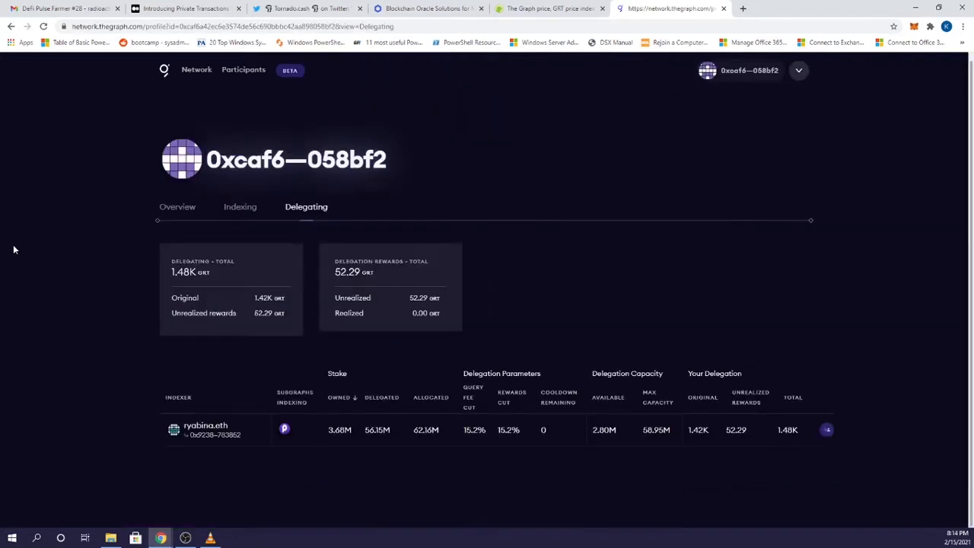
{"action": "mouse_move", "coordinate": [163, 362]}
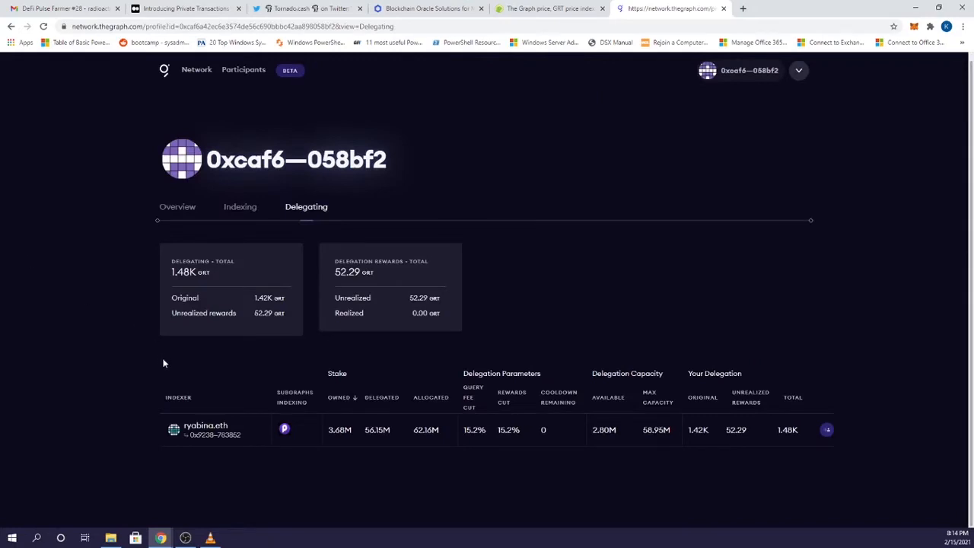
{"action": "mouse_move", "coordinate": [118, 343]}
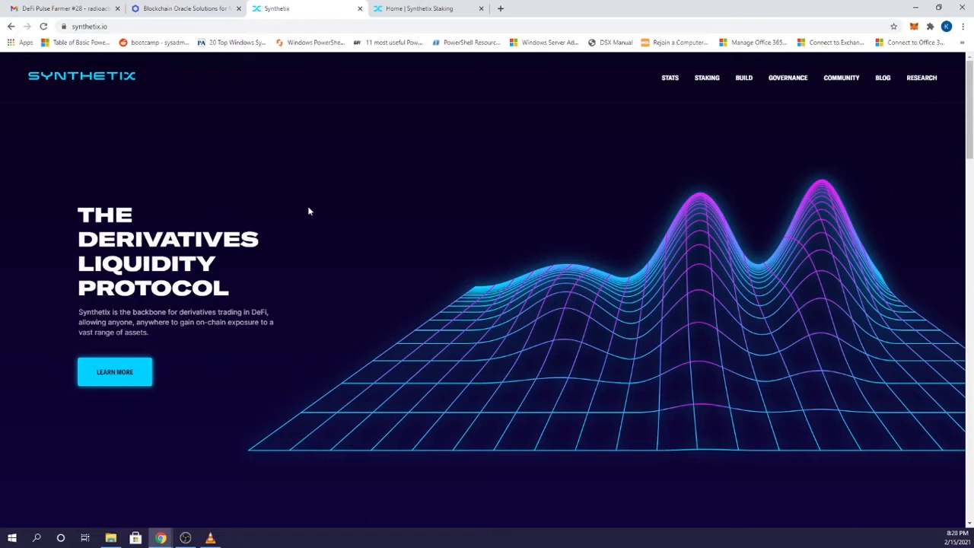
Scroll the Synthetix homepage through TVL, Build, Earn, Powered by Synthetix and liquidity partners footer.
{"action": "scroll", "scroll_direction": "down", "scroll_amount": 3}
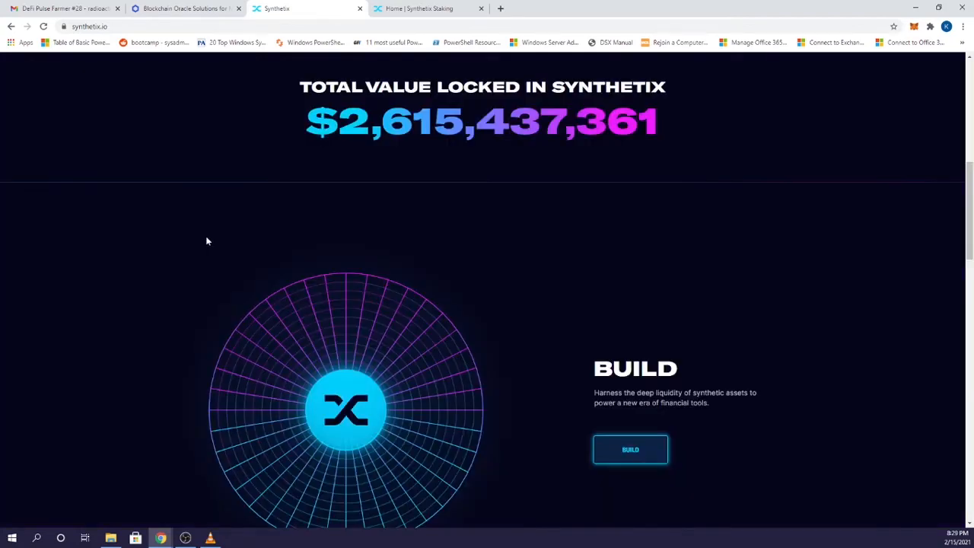
{"action": "mouse_move", "coordinate": [210, 242]}
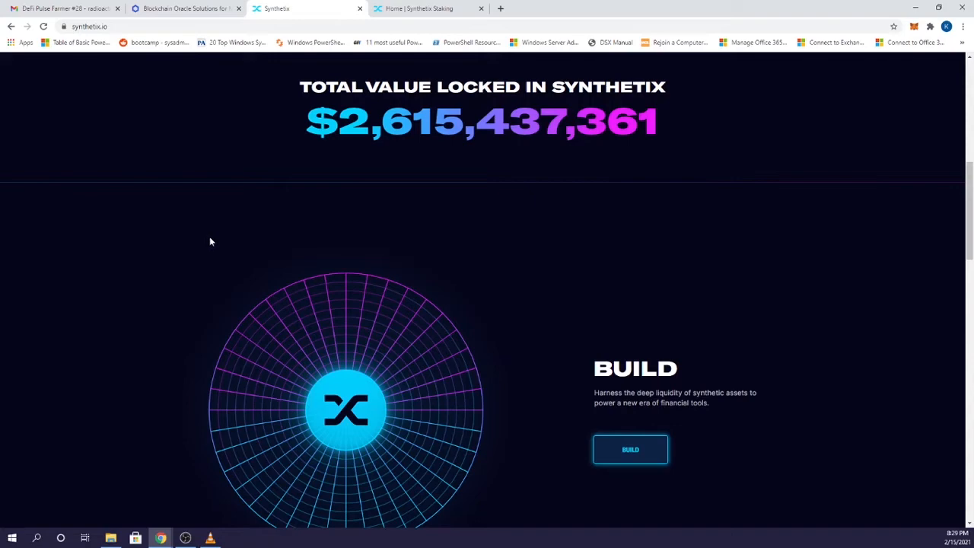
{"action": "scroll", "scroll_direction": "down", "scroll_amount": 3}
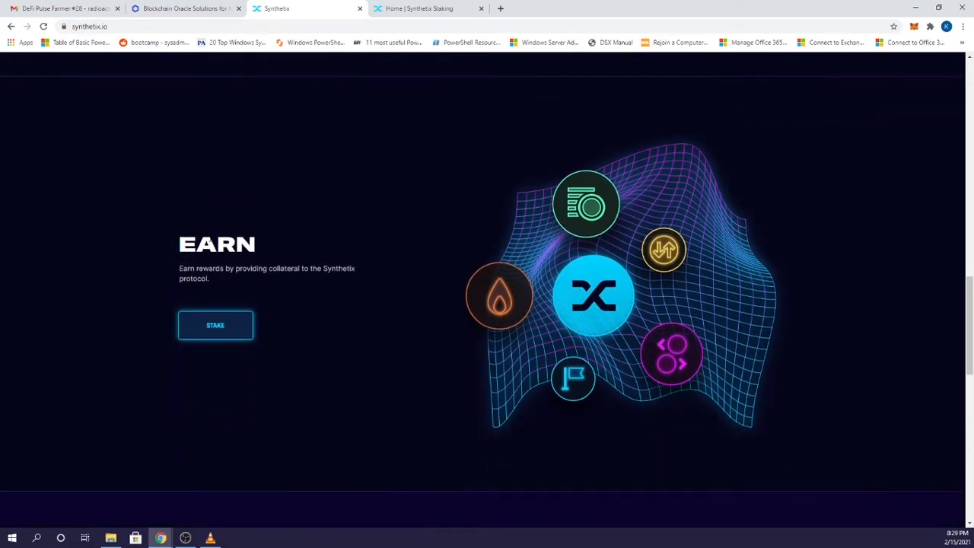
{"action": "scroll", "scroll_direction": "down", "scroll_amount": 3}
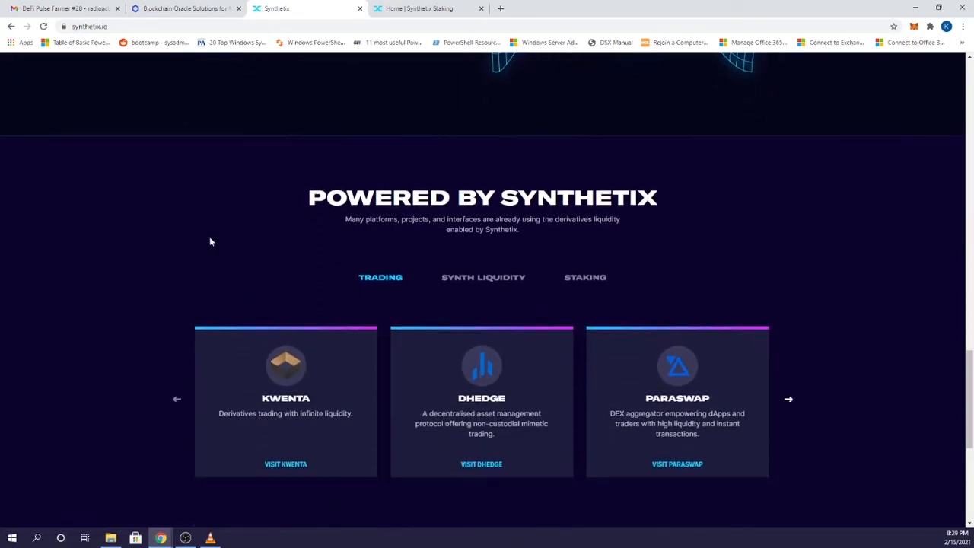
{"action": "scroll", "scroll_direction": "down", "scroll_amount": 3}
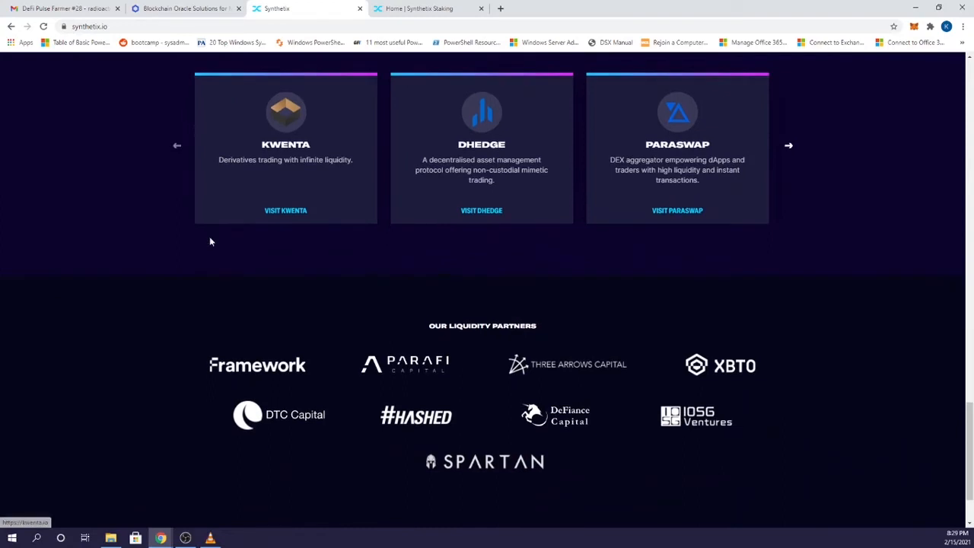
{"action": "scroll", "scroll_direction": "down", "scroll_amount": 3}
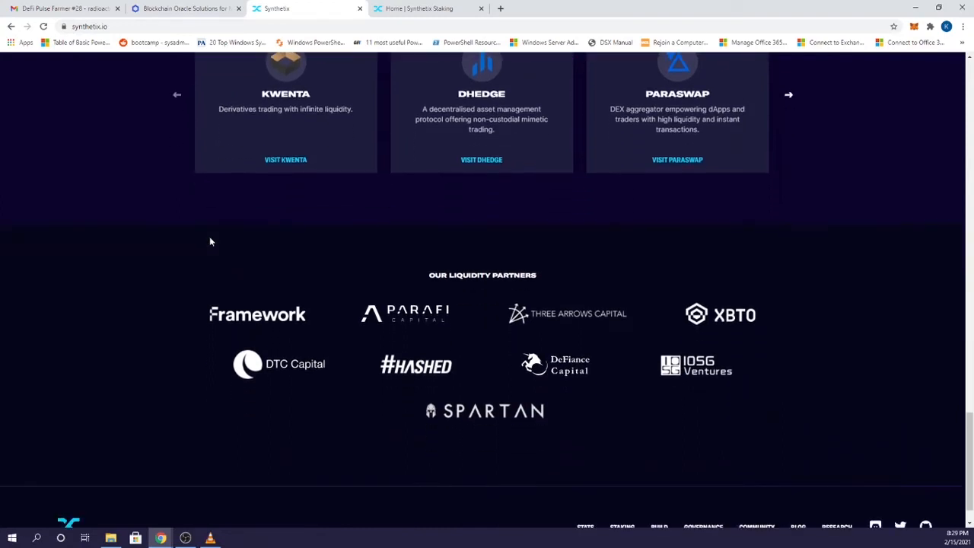
{"action": "scroll", "scroll_direction": "down", "scroll_amount": 3}
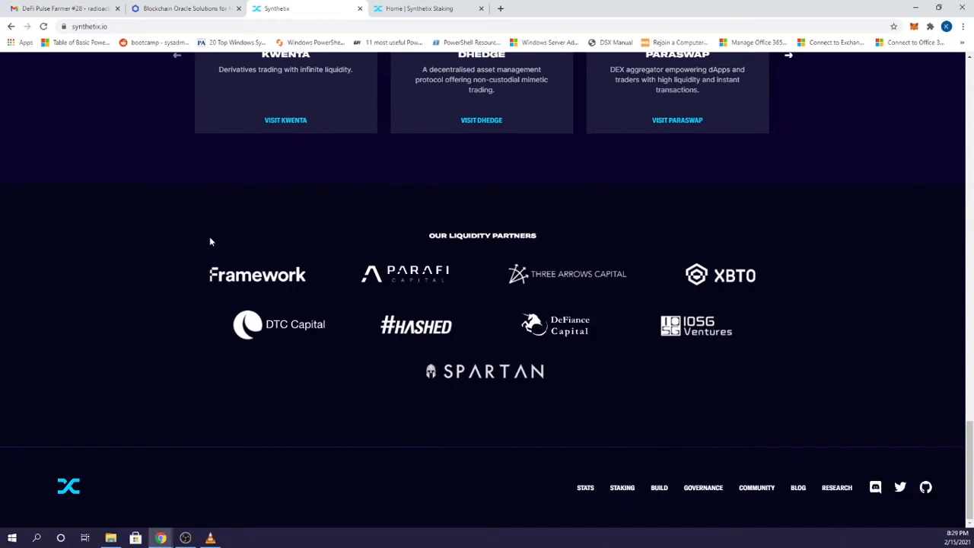
{"action": "mouse_move", "coordinate": [219, 228]}
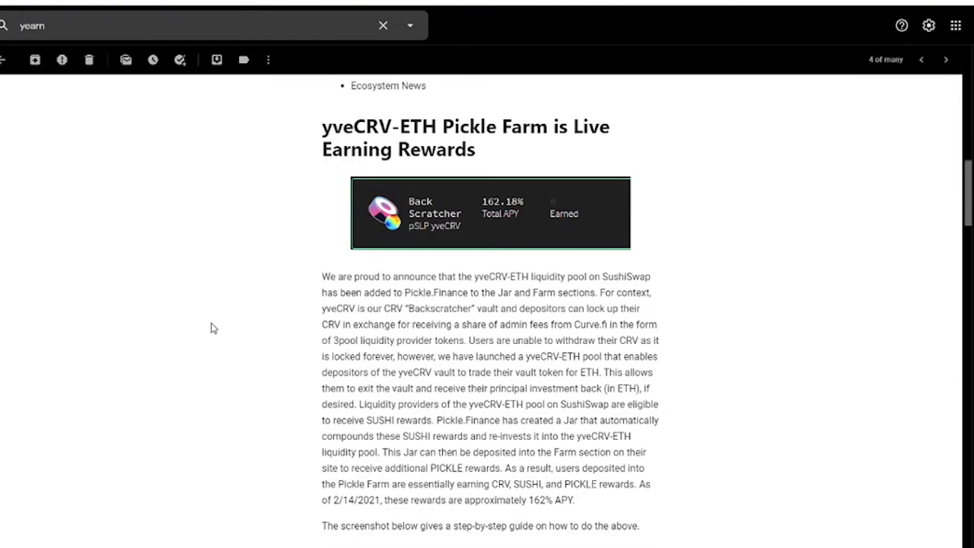
Scroll the Yearn newsletter past the Pickle Farm article to the Yearn Affiliate Program announcement.
{"action": "scroll", "scroll_direction": "down", "scroll_amount": 3}
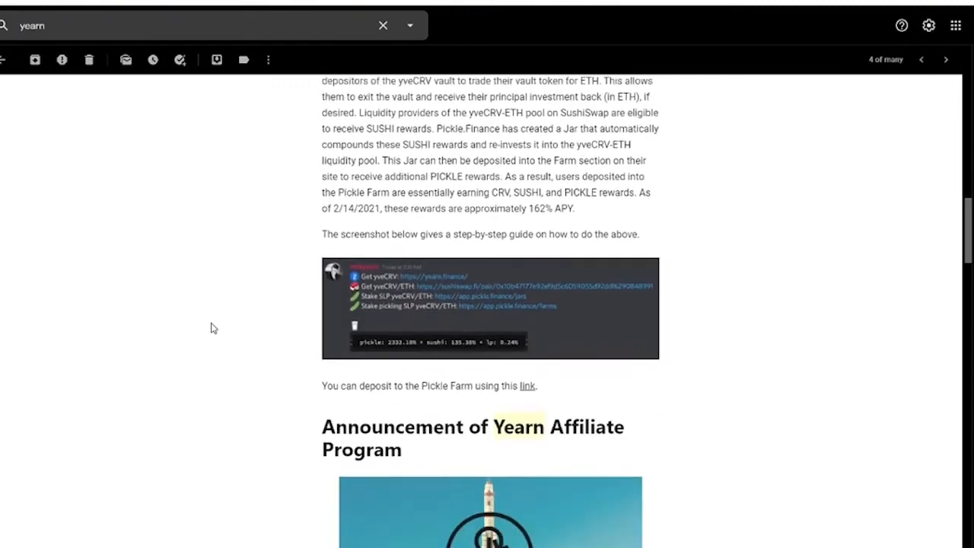
{"action": "scroll", "scroll_direction": "down", "scroll_amount": 3}
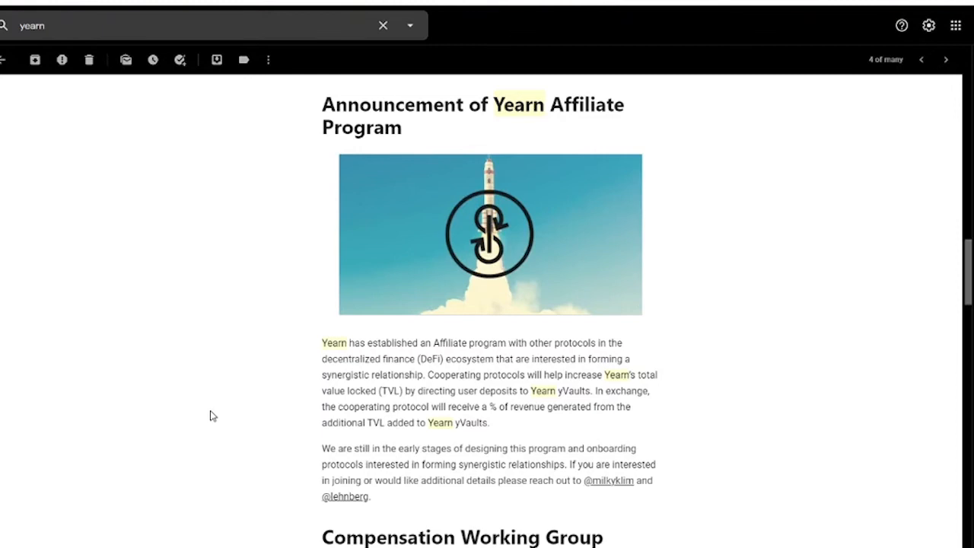
{"action": "scroll", "scroll_direction": "down", "scroll_amount": 3}
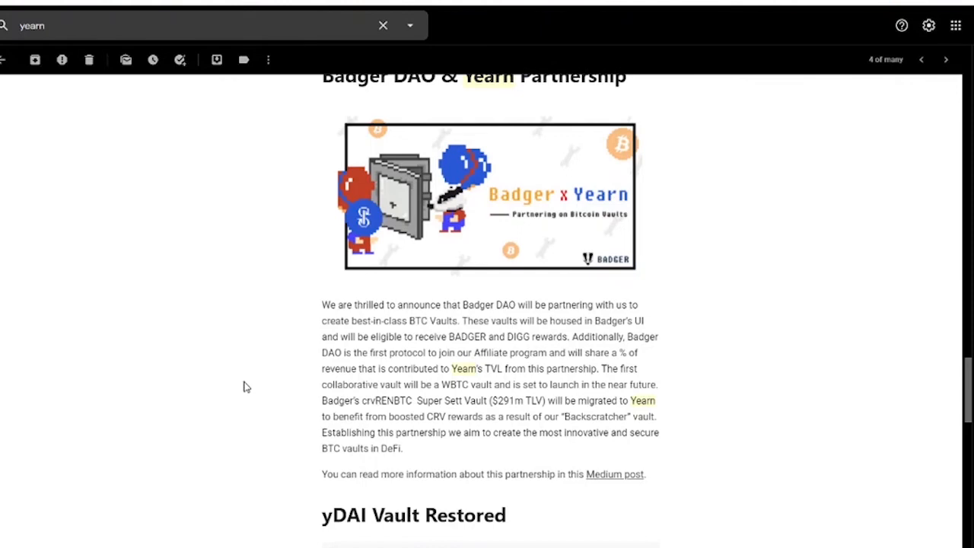
{"action": "mouse_move", "coordinate": [339, 365]}
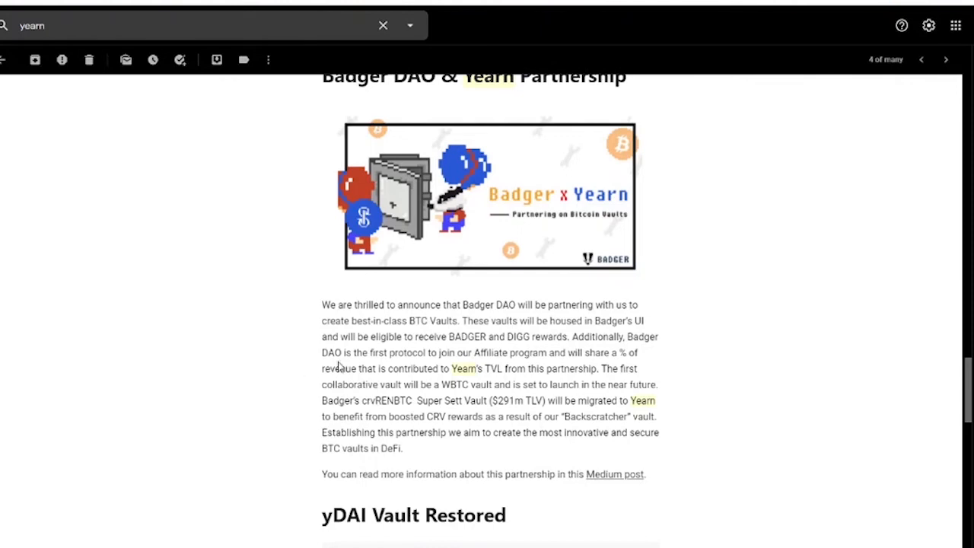
{"action": "mouse_move", "coordinate": [496, 357]}
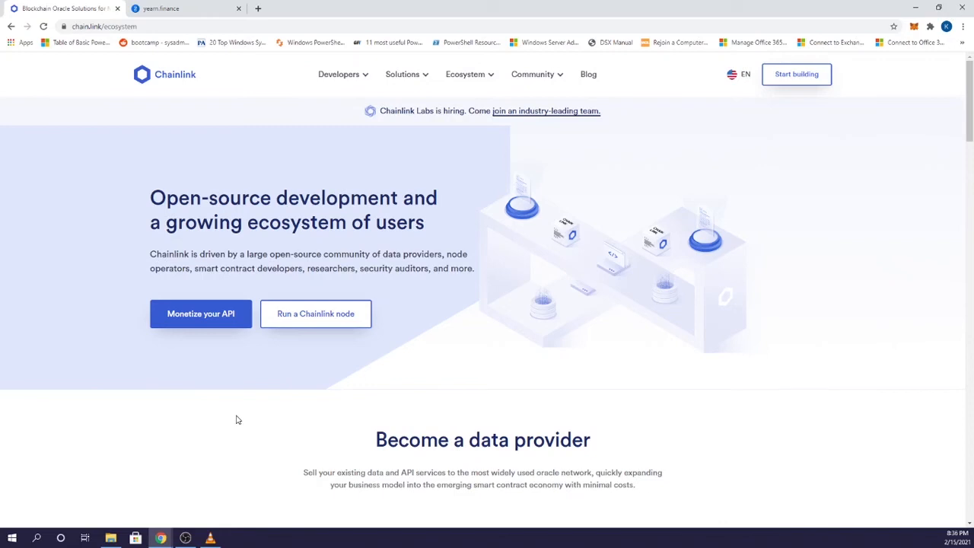
{"action": "mouse_move", "coordinate": [244, 417]}
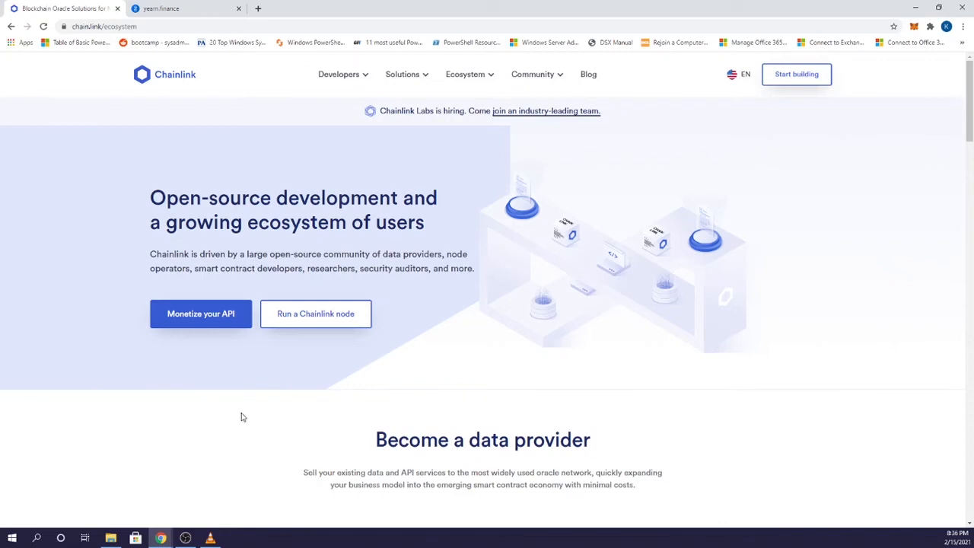
{"action": "mouse_move", "coordinate": [239, 394]}
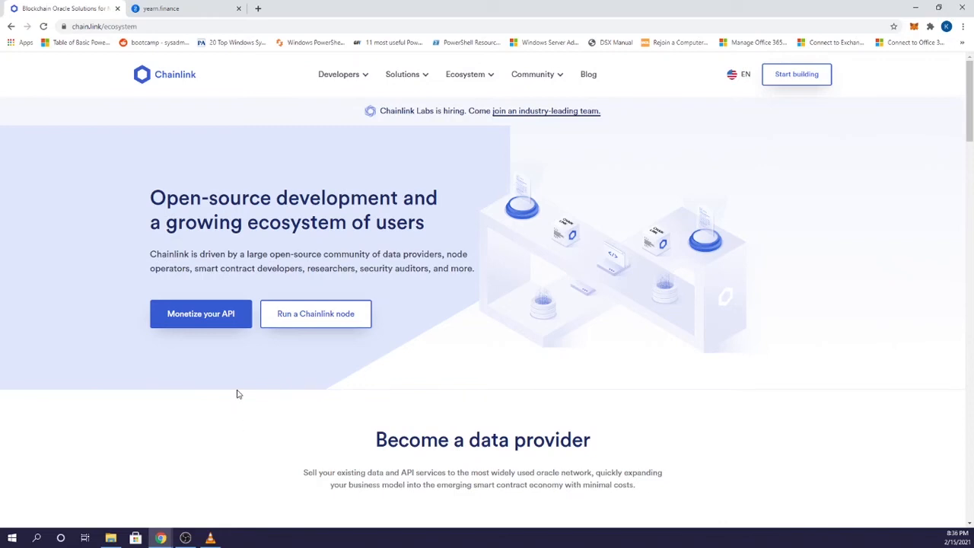
Scroll the Chainlink ecosystem page through data providers, node operators and community-built resources, then back up.
{"action": "scroll", "scroll_direction": "down", "scroll_amount": 3}
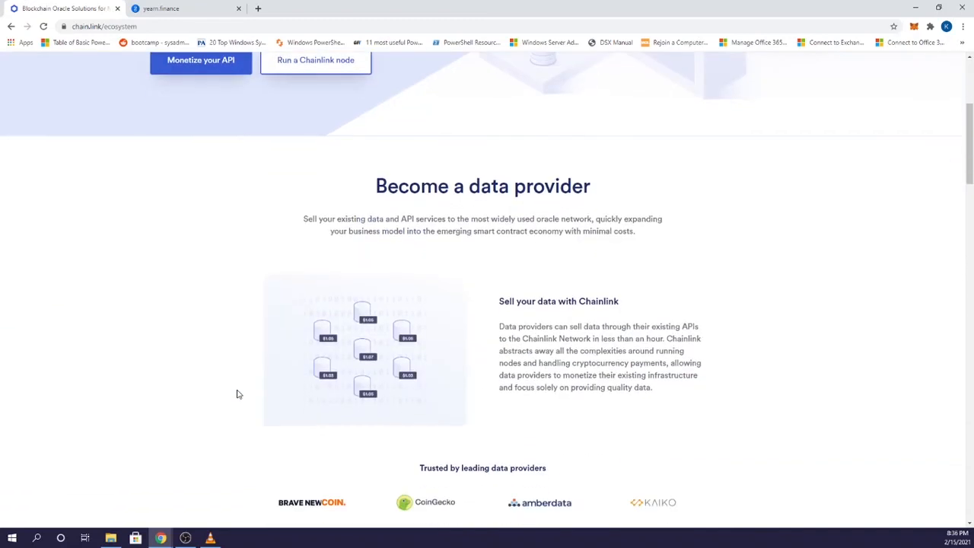
{"action": "scroll", "scroll_direction": "down", "scroll_amount": 3}
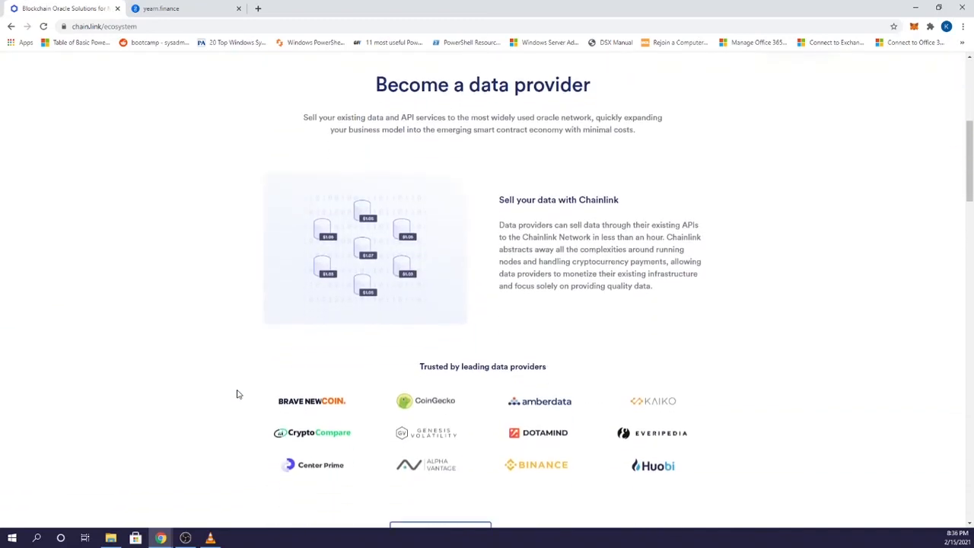
{"action": "scroll", "scroll_direction": "down", "scroll_amount": 3}
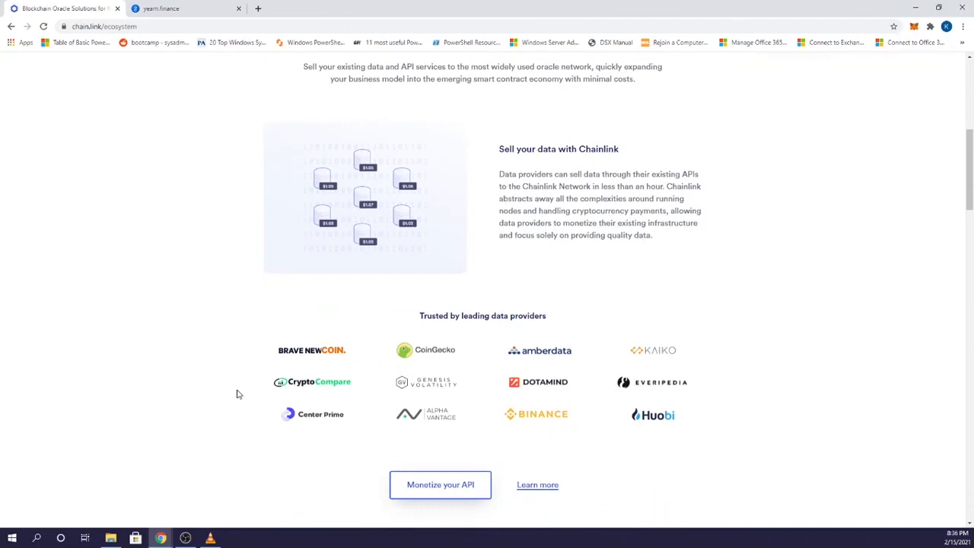
{"action": "scroll", "scroll_direction": "down", "scroll_amount": 3}
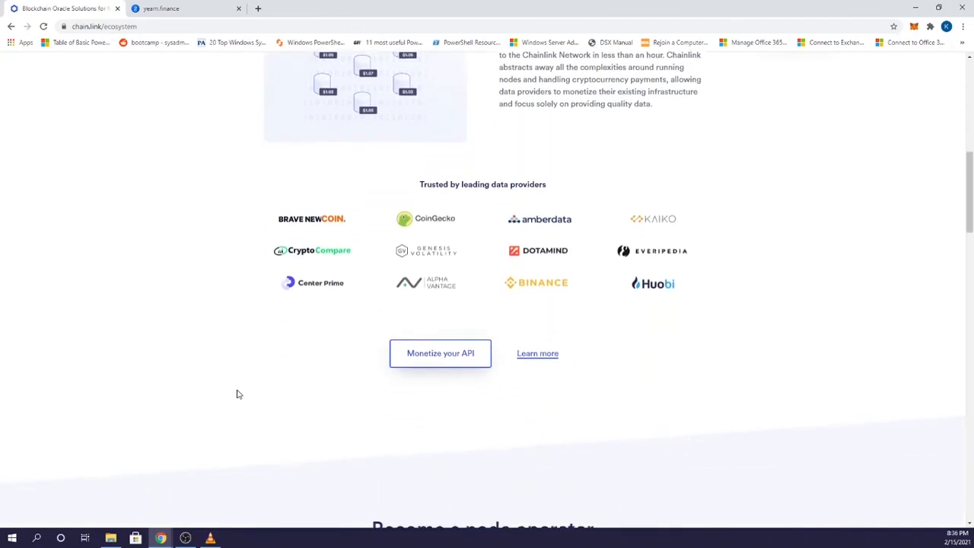
{"action": "scroll", "scroll_direction": "down", "scroll_amount": 3}
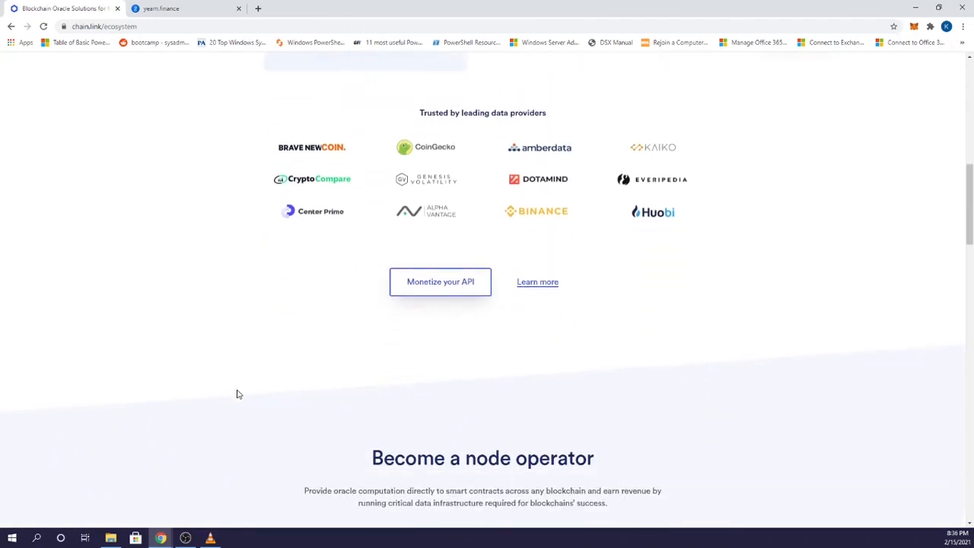
{"action": "scroll", "scroll_direction": "up", "scroll_amount": 3}
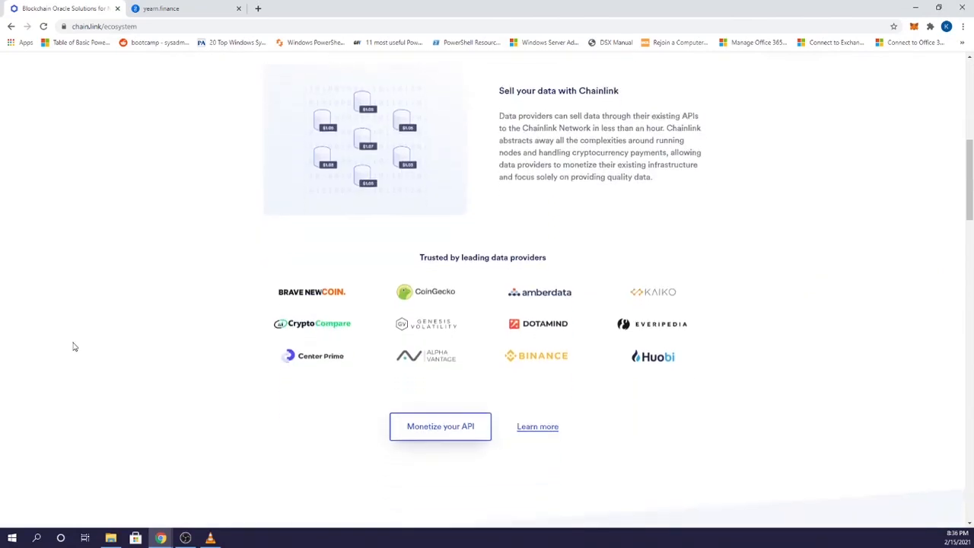
{"action": "scroll", "scroll_direction": "down", "scroll_amount": 3}
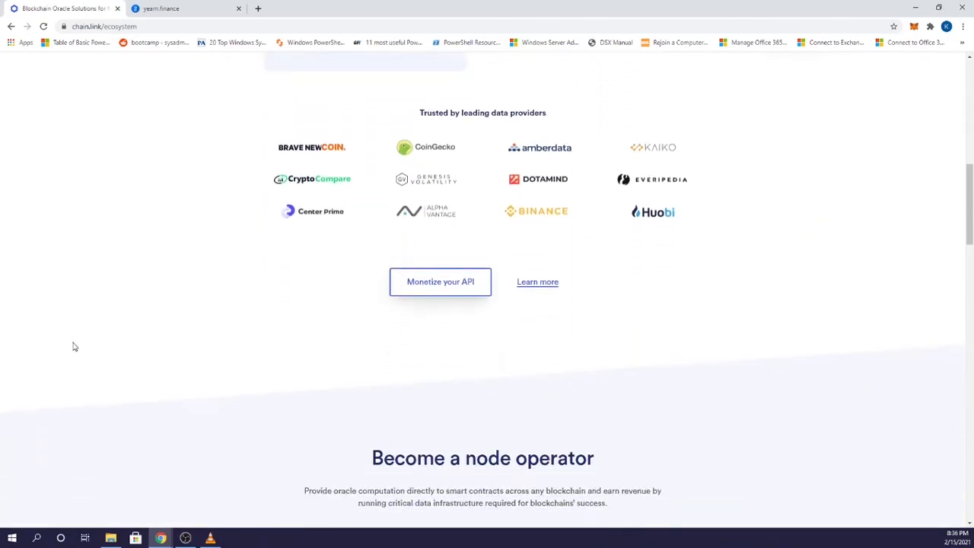
{"action": "scroll", "scroll_direction": "down", "scroll_amount": 3}
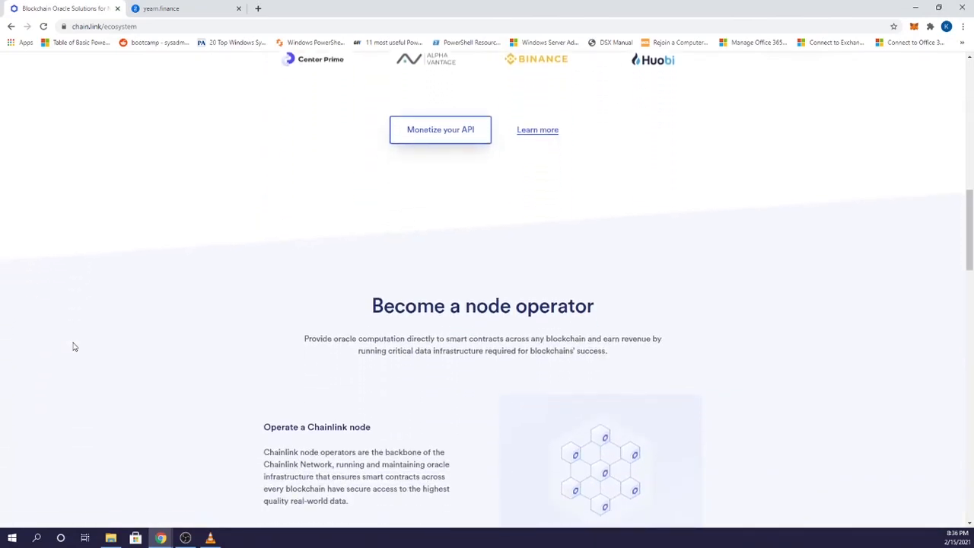
{"action": "scroll", "scroll_direction": "down", "scroll_amount": 3}
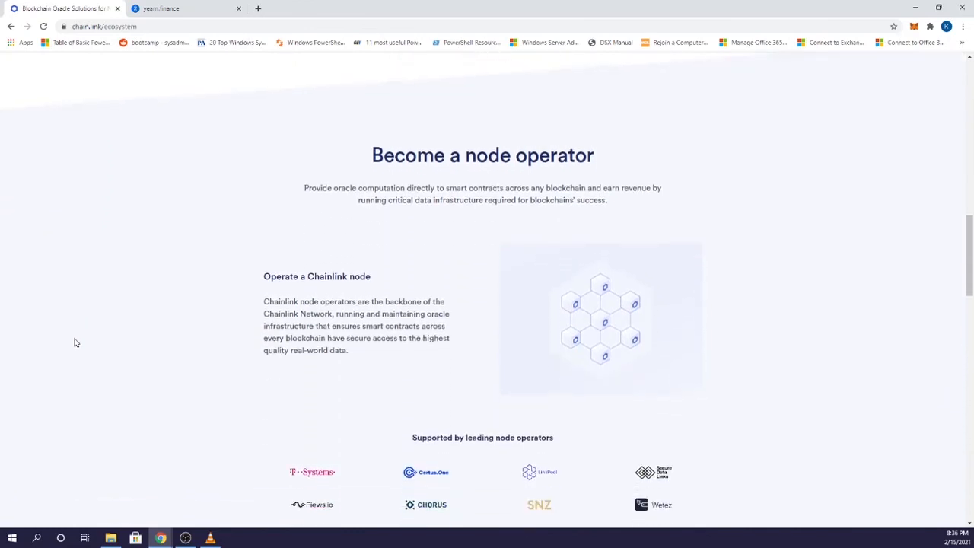
{"action": "scroll", "scroll_direction": "down", "scroll_amount": 3}
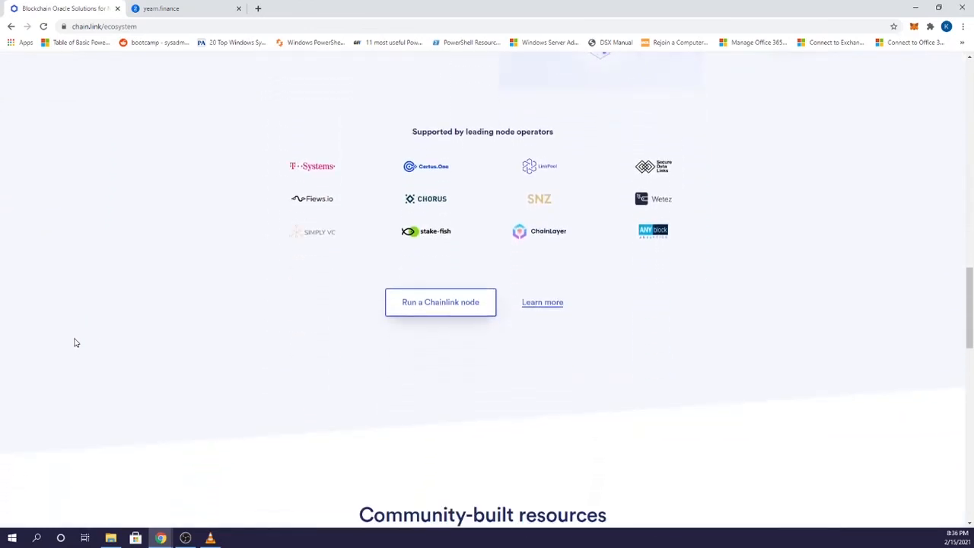
{"action": "scroll", "scroll_direction": "down", "scroll_amount": 3}
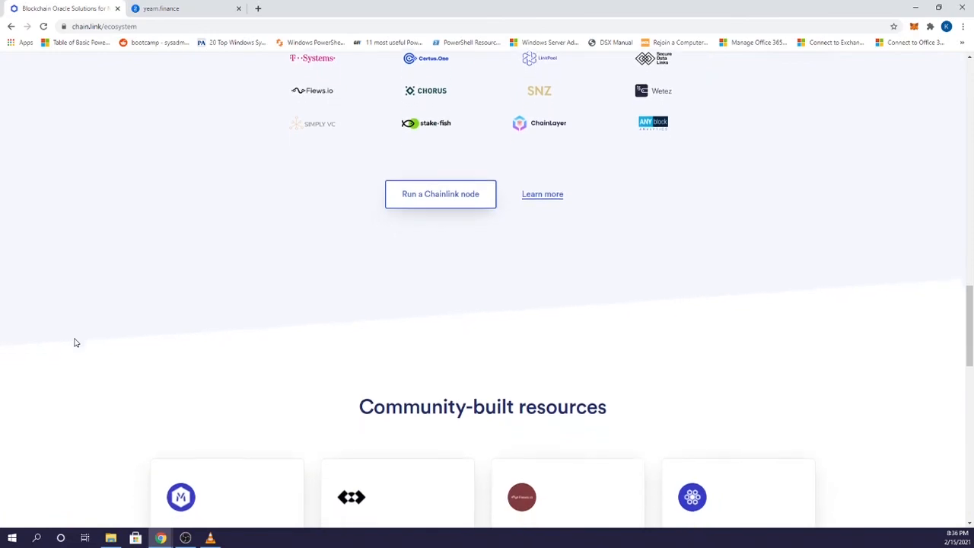
{"action": "scroll", "scroll_direction": "down", "scroll_amount": 3}
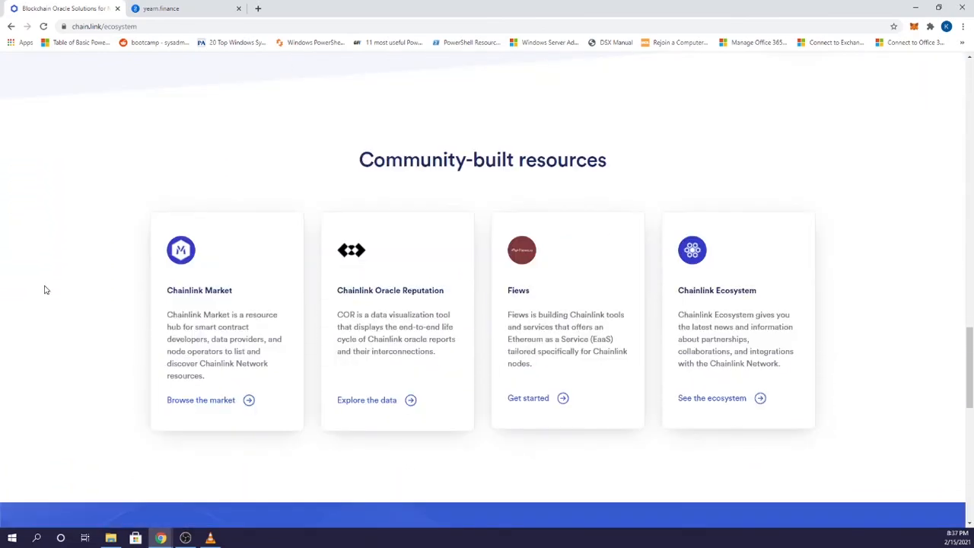
{"action": "scroll", "scroll_direction": "up", "scroll_amount": 3}
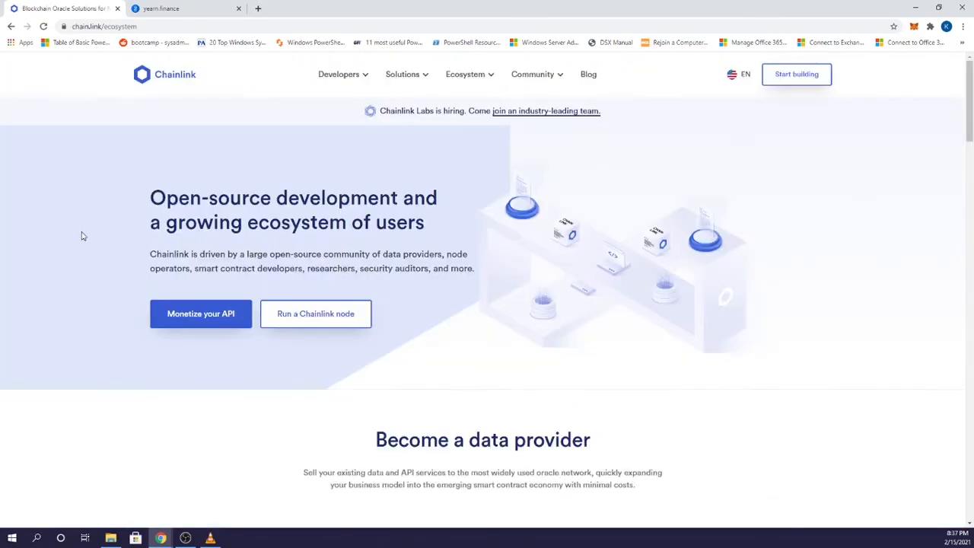